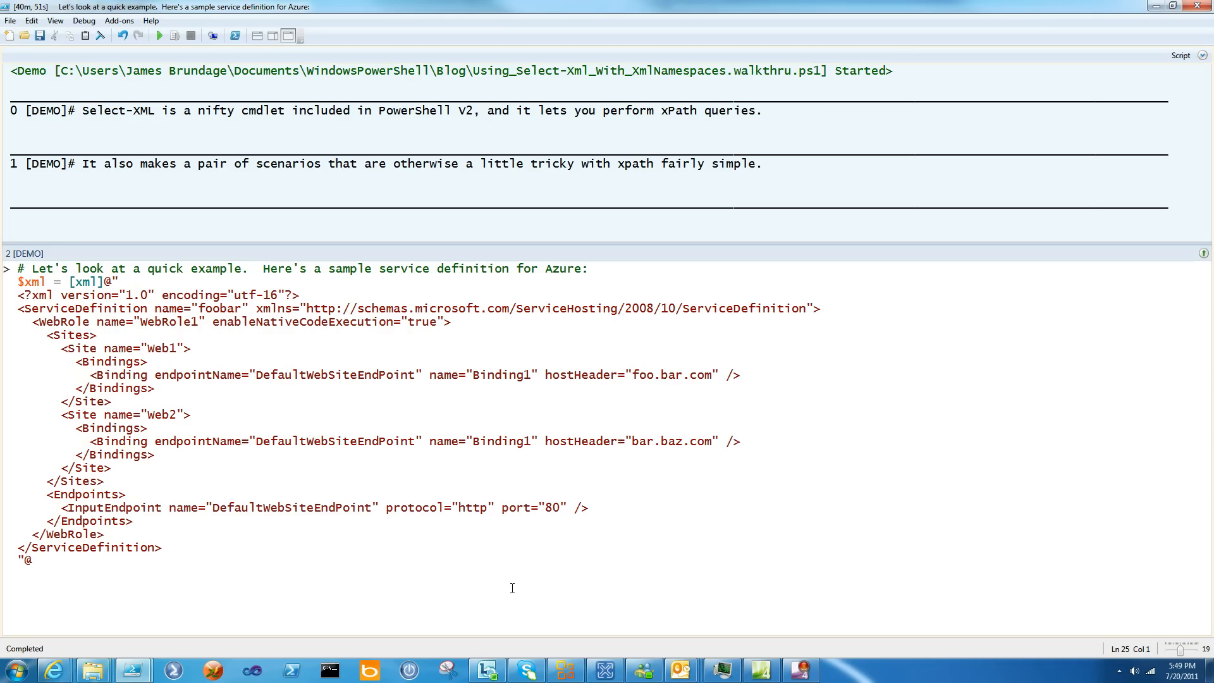
Assign the sample Azure service definition here-string to $xml and continue the demo.
left_click(586, 440)
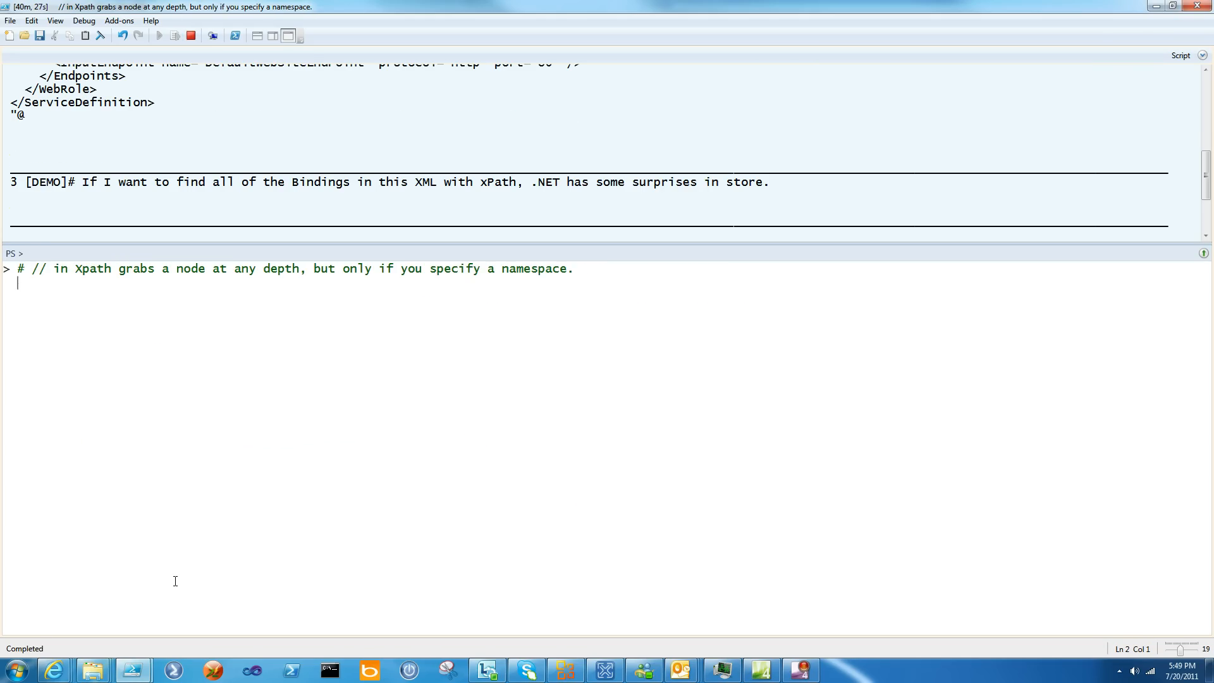
Run $xml.SelectNodes("//Binding") and advance to the -Namespace notes.
type("$xml.SelectNodes(\"//Binding")
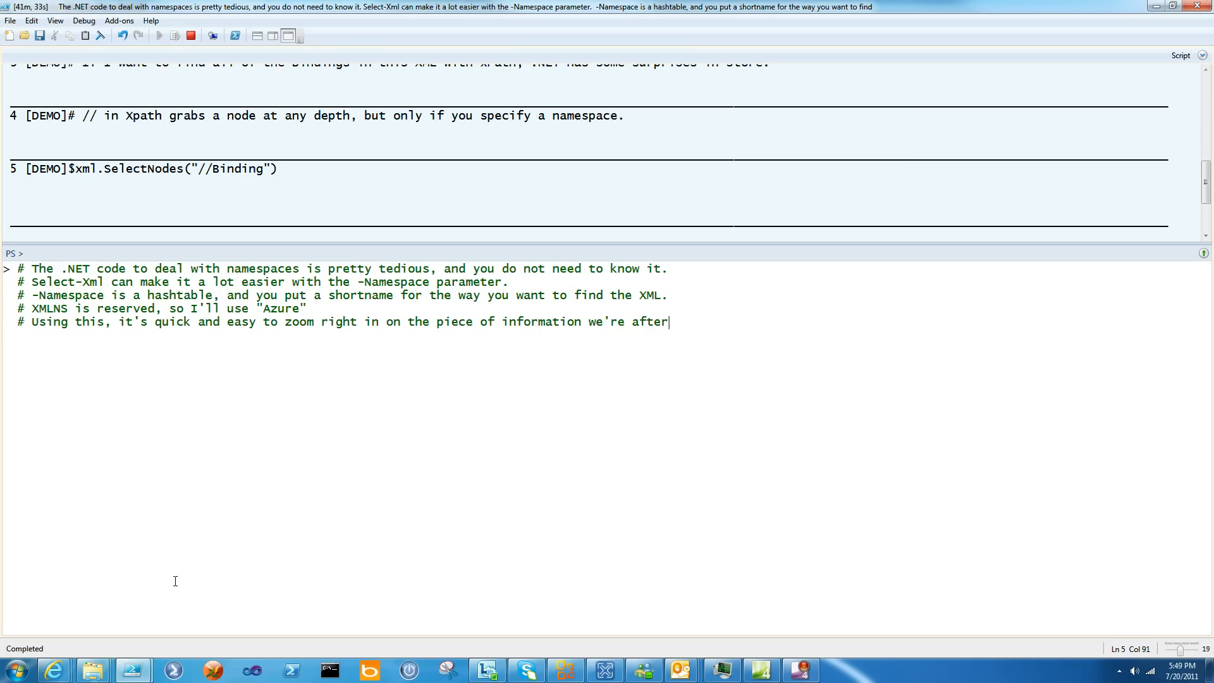
Enter Select-Xml -Namespace @{Azure=...} -XPath //Azure:Binding expanding Node then HostHeader.
type("#Select-Xml")
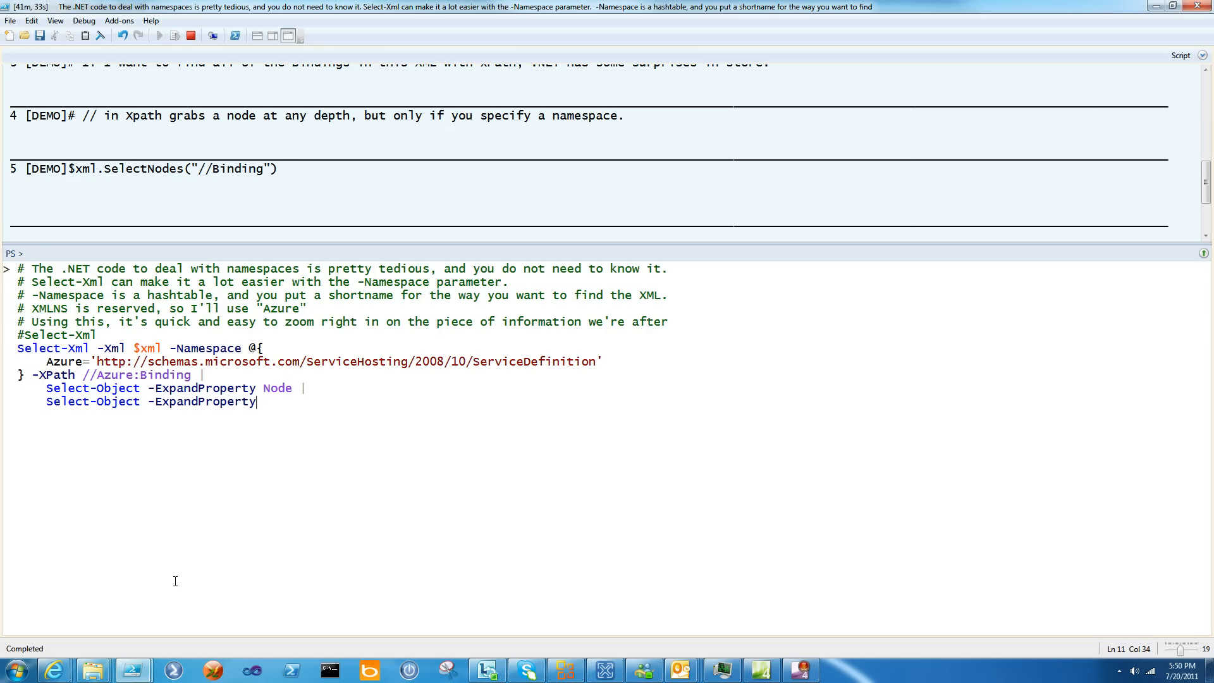
type("HostHeader")
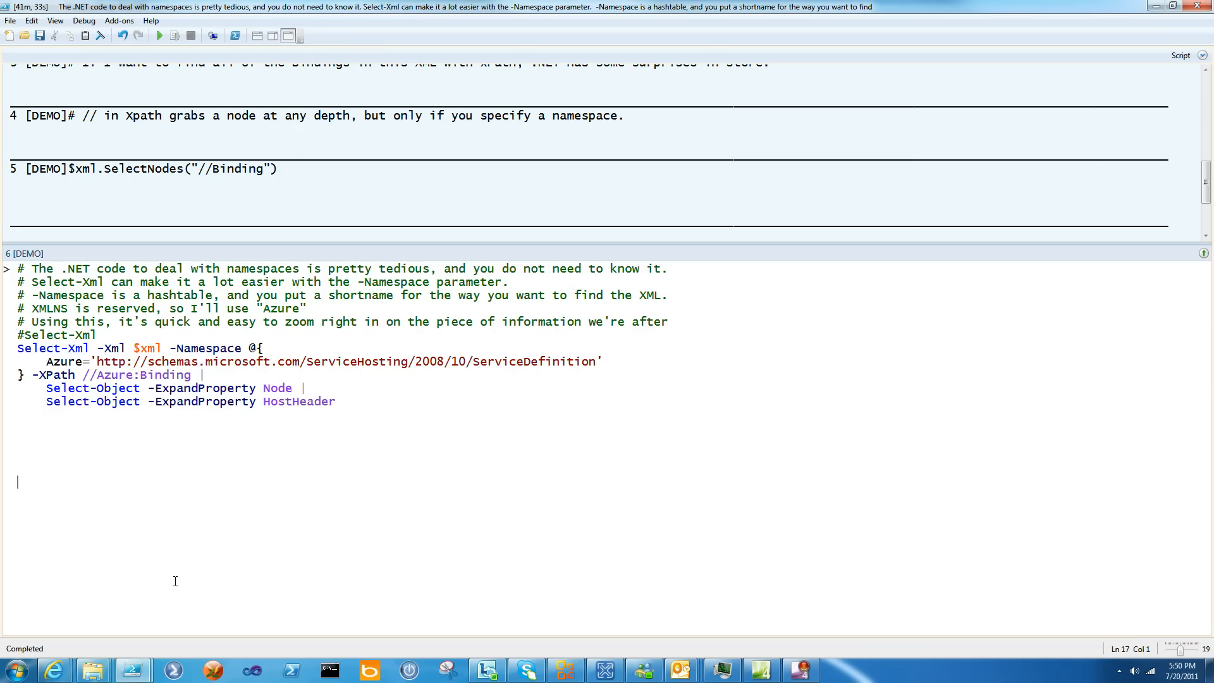
mouse_move(19, 353)
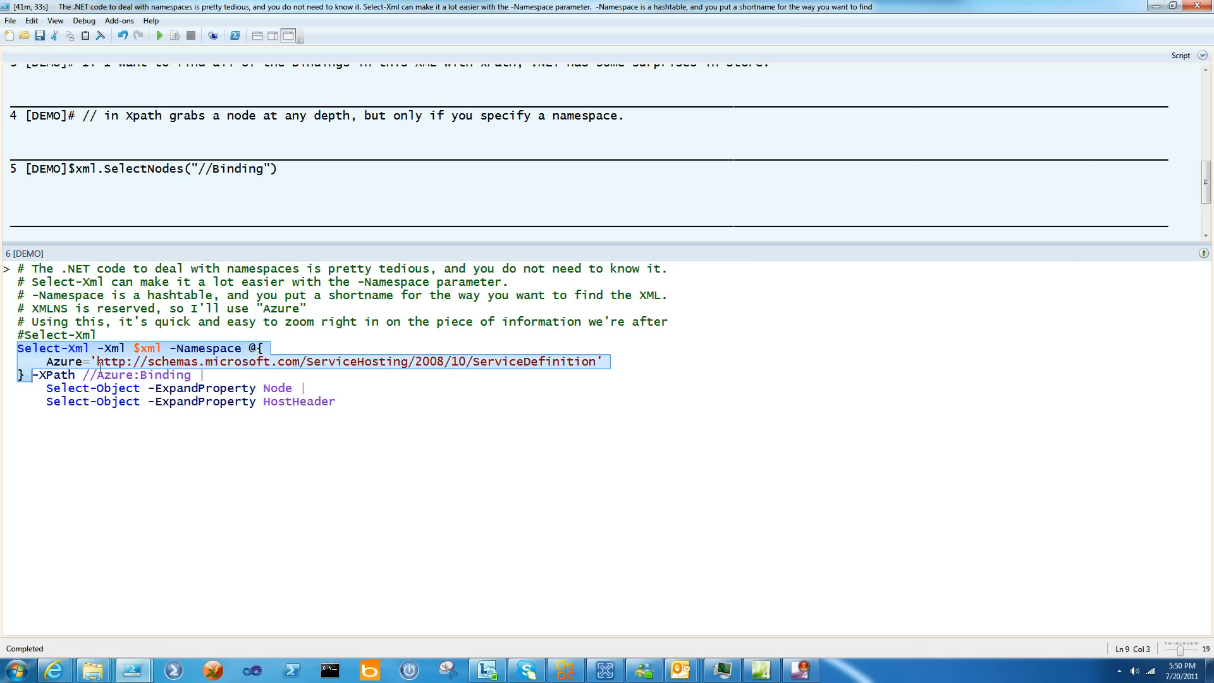
Highlight the $xml argument to explain it, then execute the command returning foo.bar.com and bar.baz.com.
left_click(391, 166)
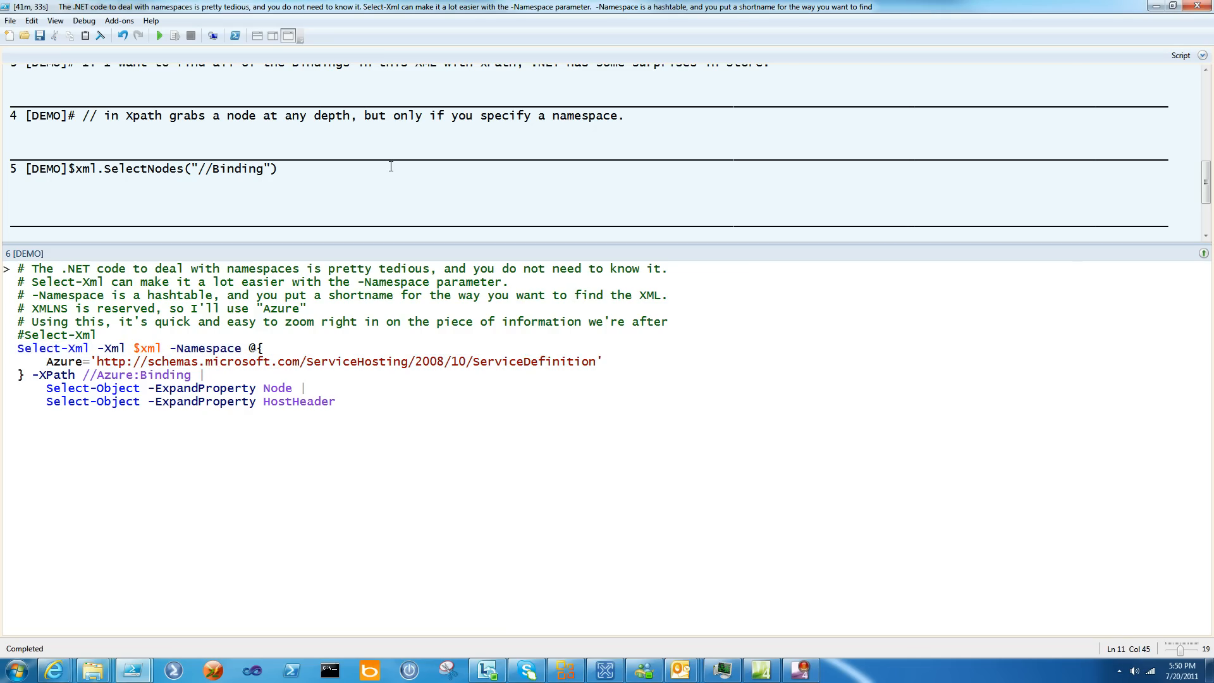
left_click(197, 57)
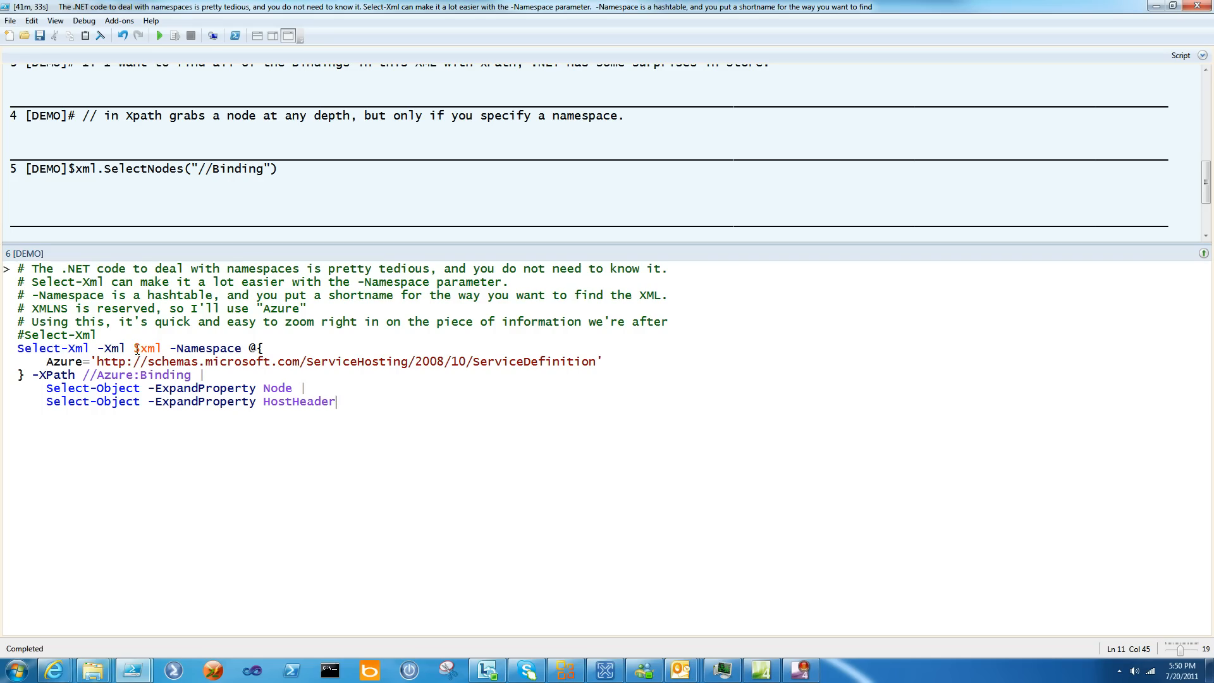
double_click(147, 348)
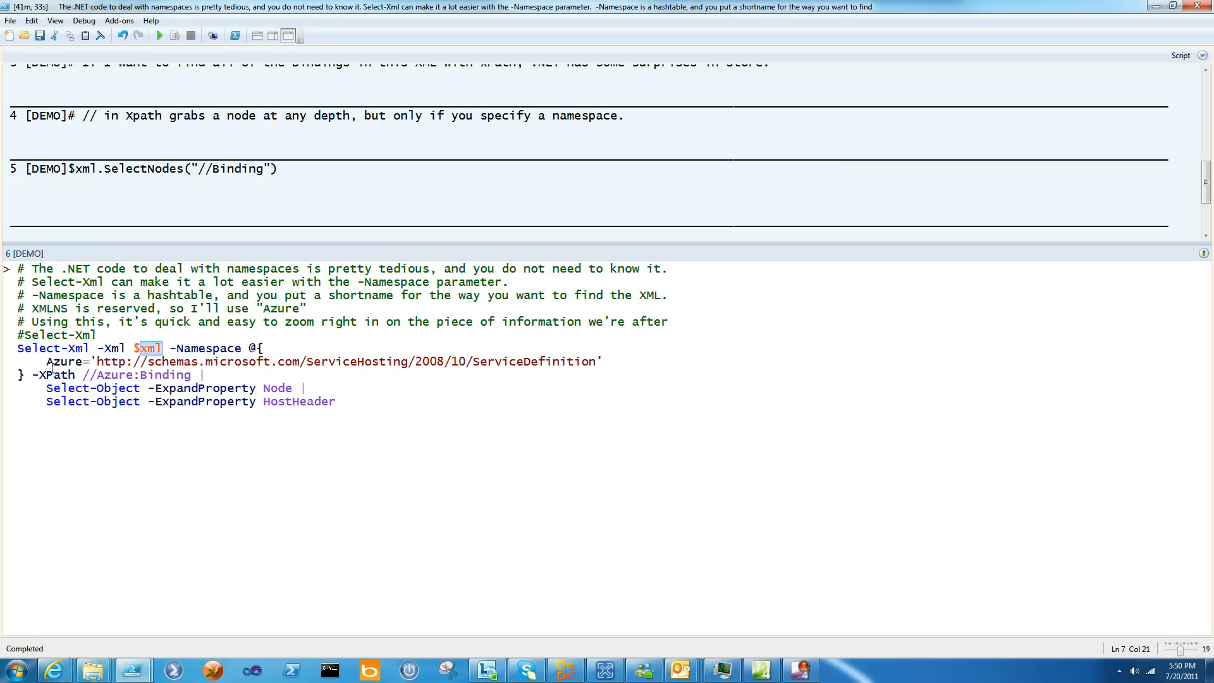
double_click(207, 348)
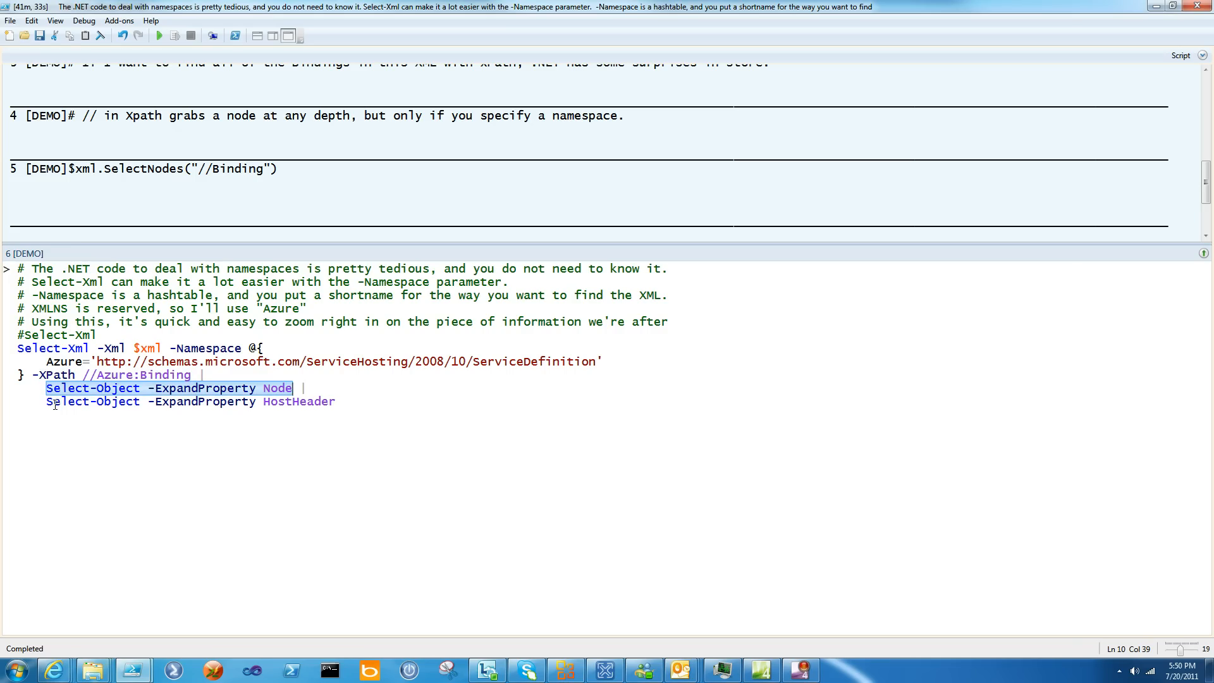
left_click(357, 402)
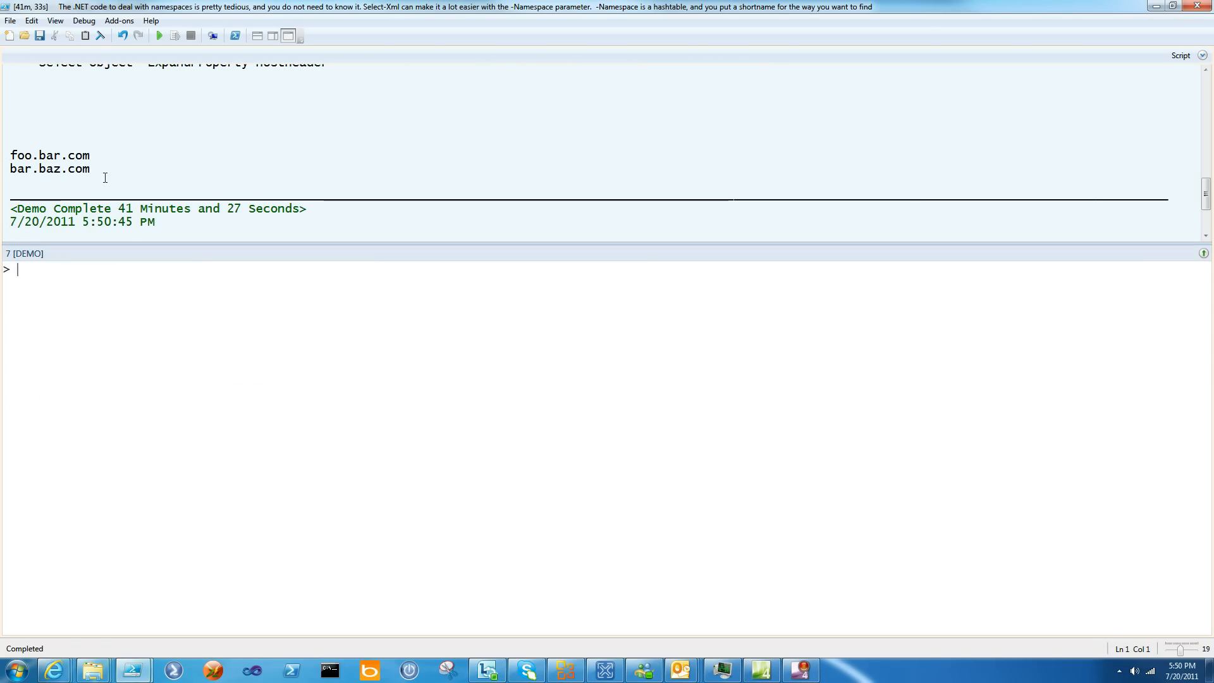
mouse_move(275, 420)
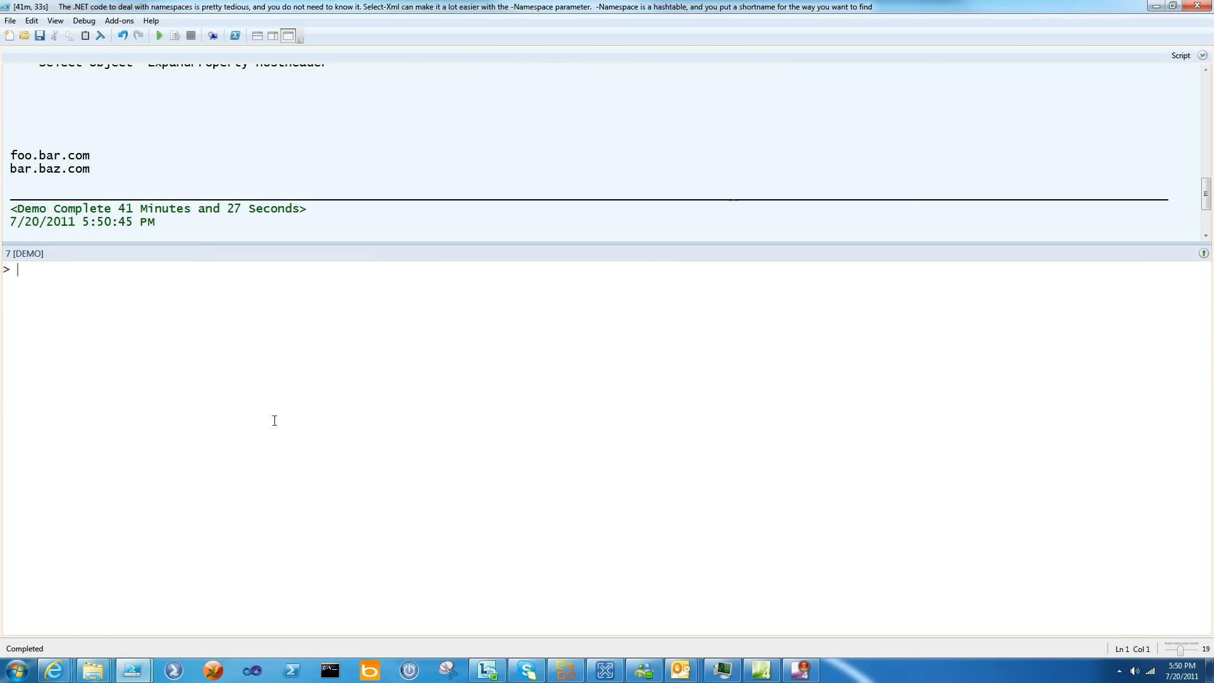
mouse_move(379, 457)
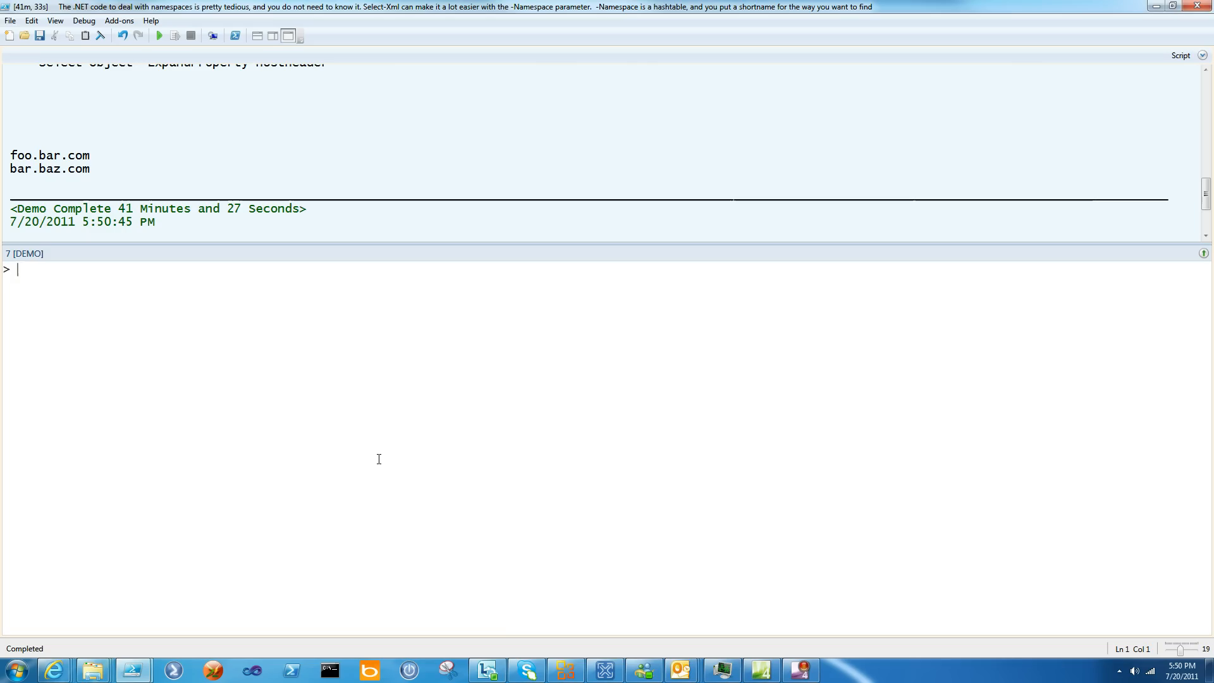